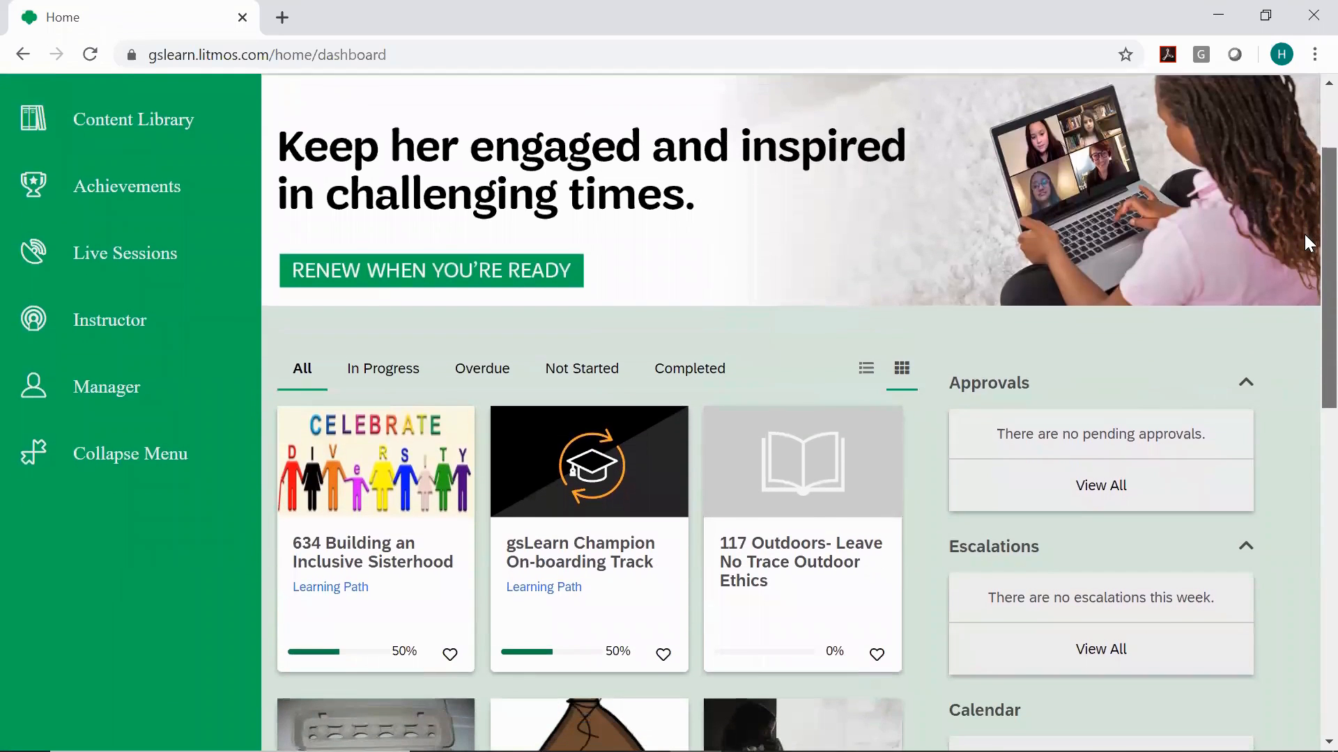
# Step: Scroll the dashboard down to the Calendar and the May 28 6:30p registered session details
pyautogui.scroll(-3)
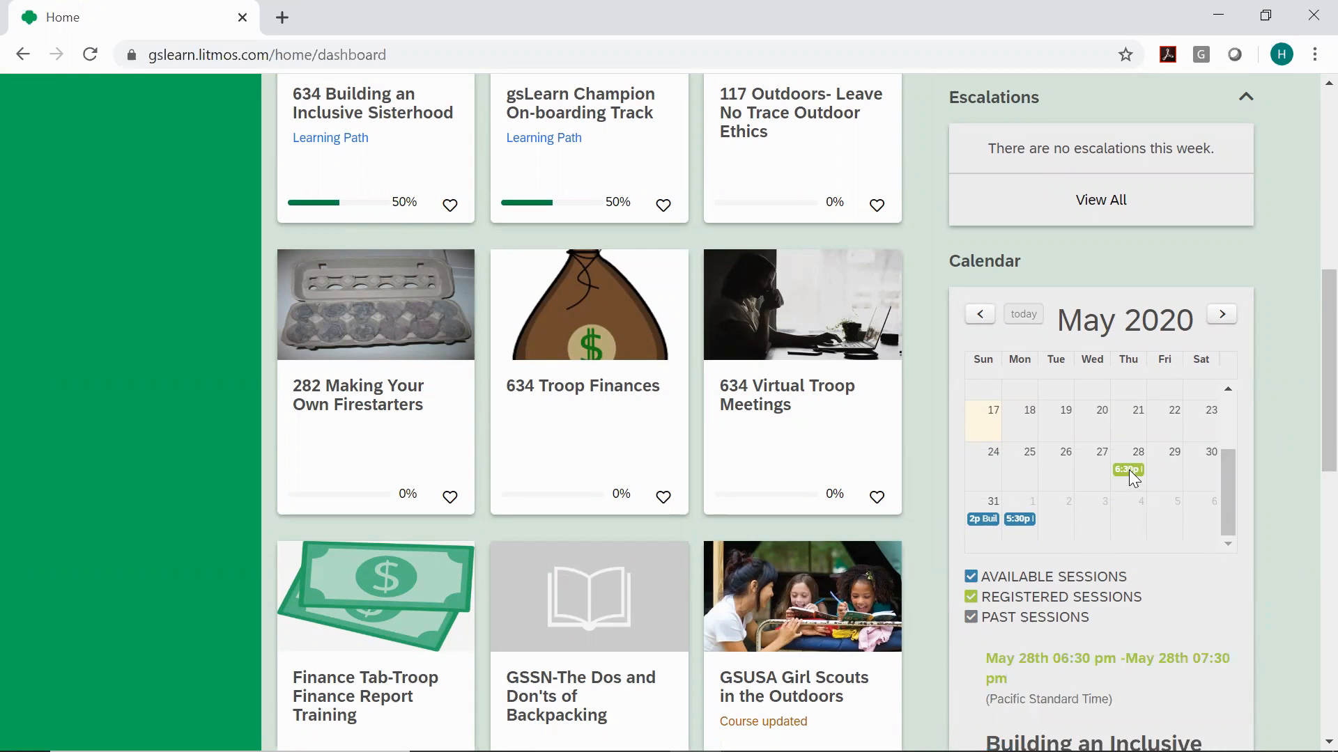
pyautogui.scroll(-3)
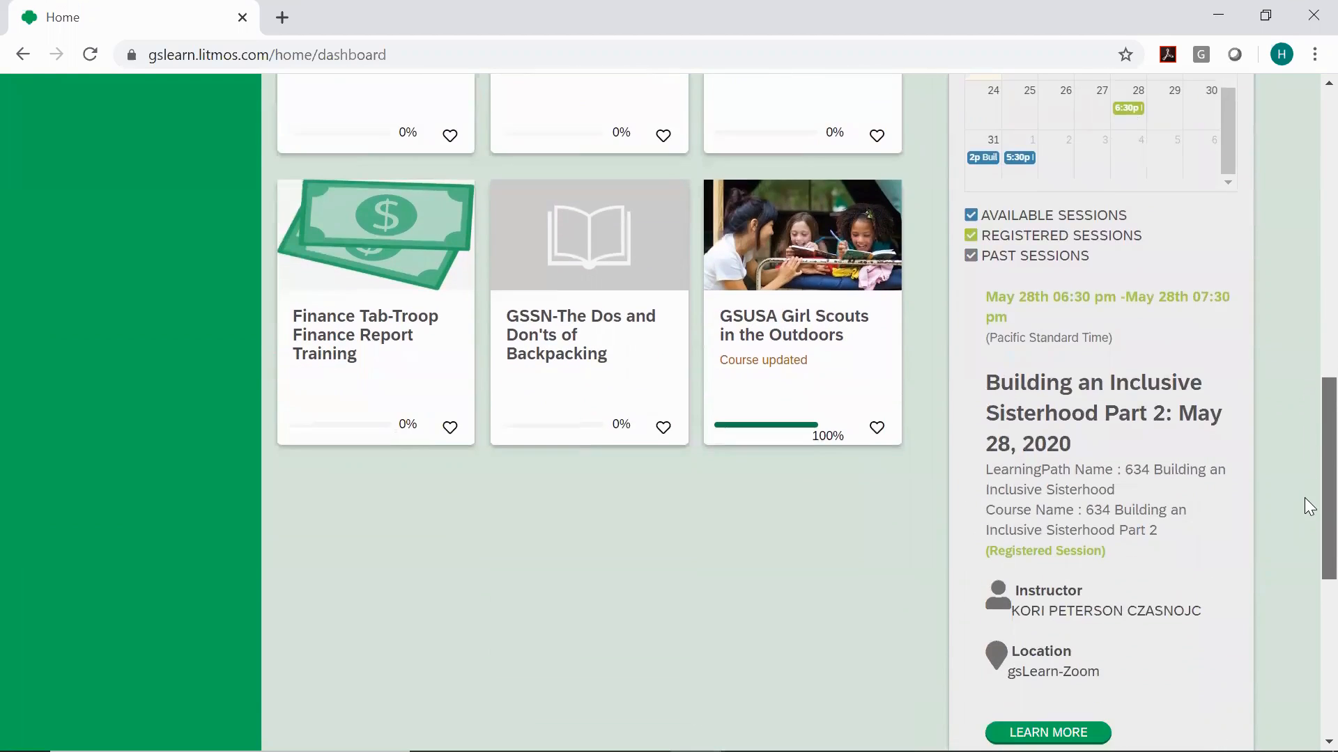
pyautogui.scroll(-3)
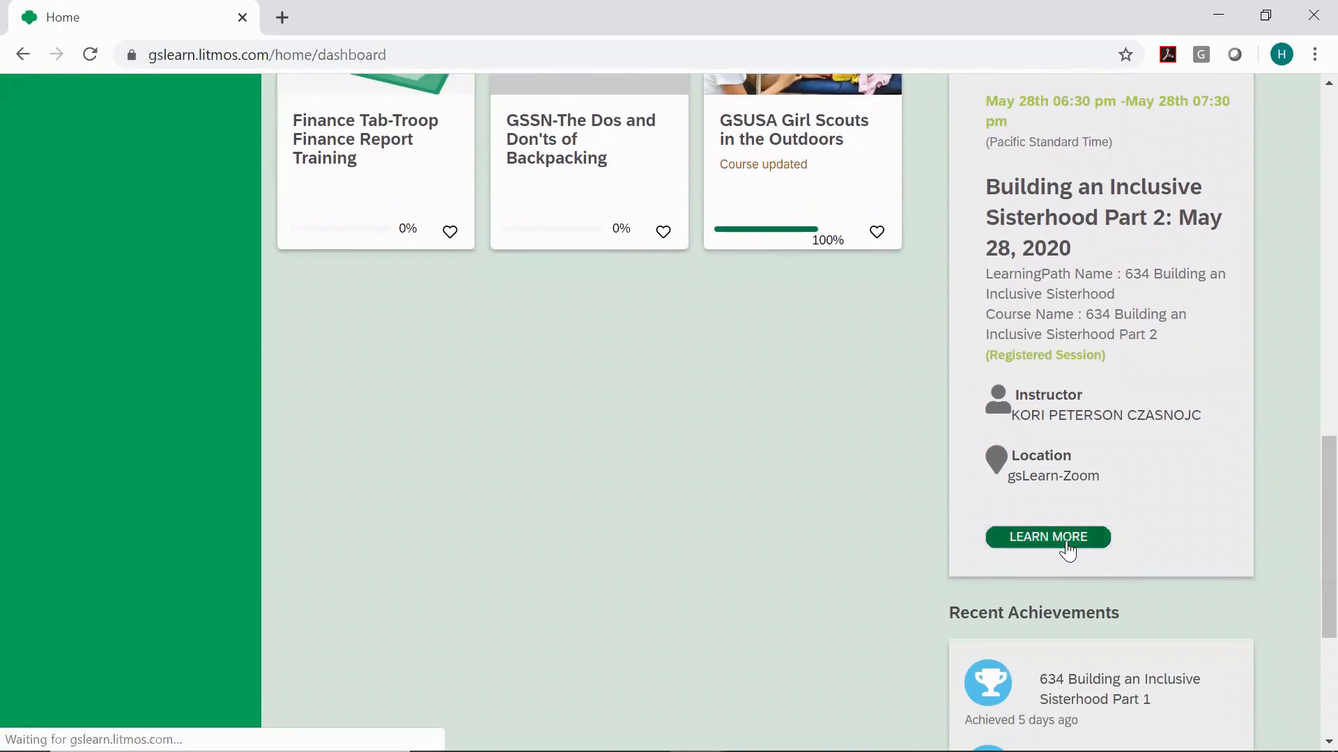
# Step: View the May 28 session page with its Launch Zoom Training link via LEARN MORE, then exit
pyautogui.click(1046, 536)
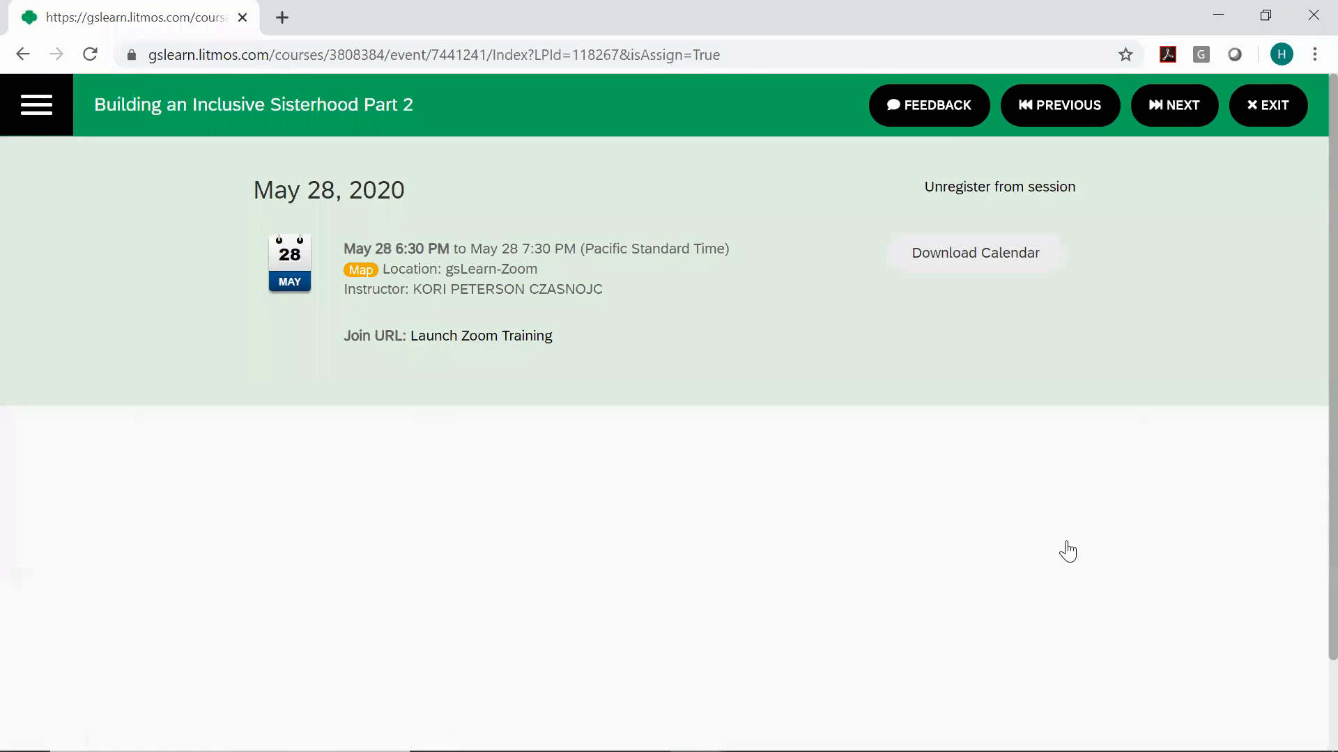
pyautogui.moveTo(757, 373)
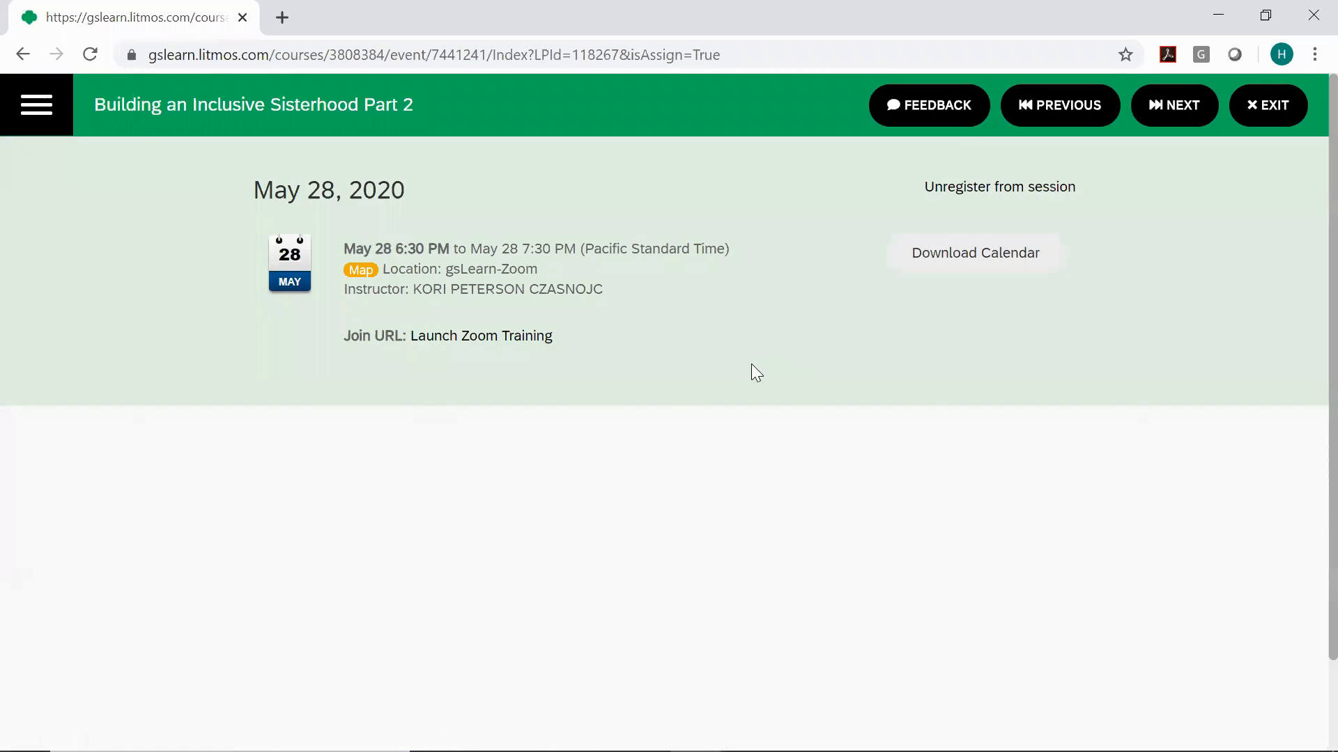
pyautogui.moveTo(481, 336)
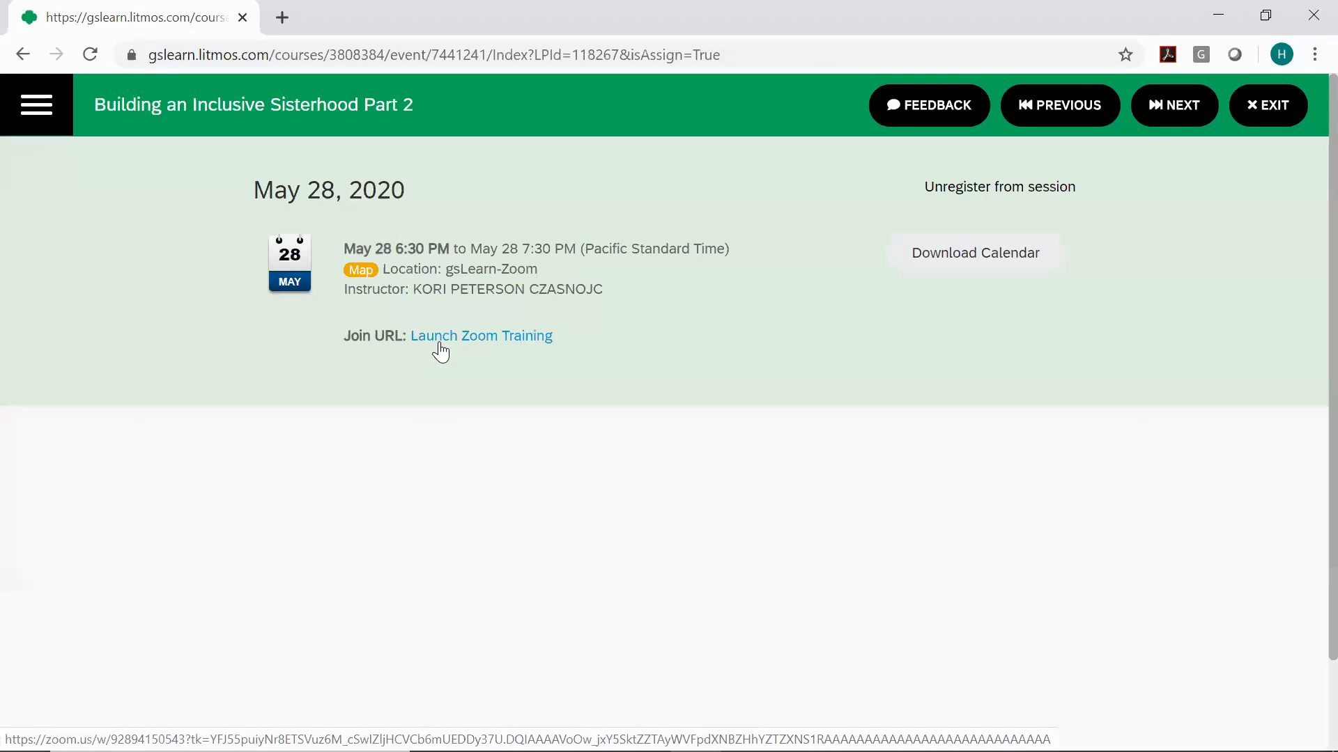
pyautogui.moveTo(557, 288)
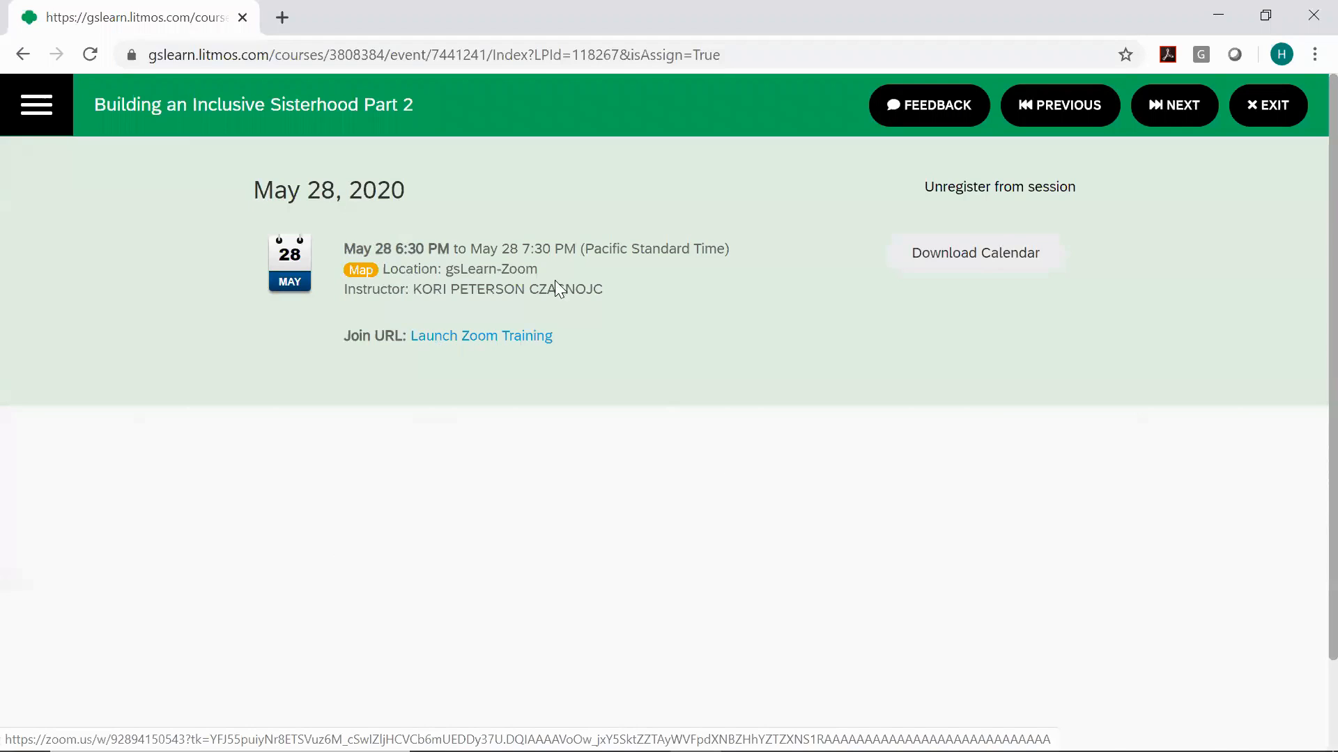
pyautogui.click(1268, 104)
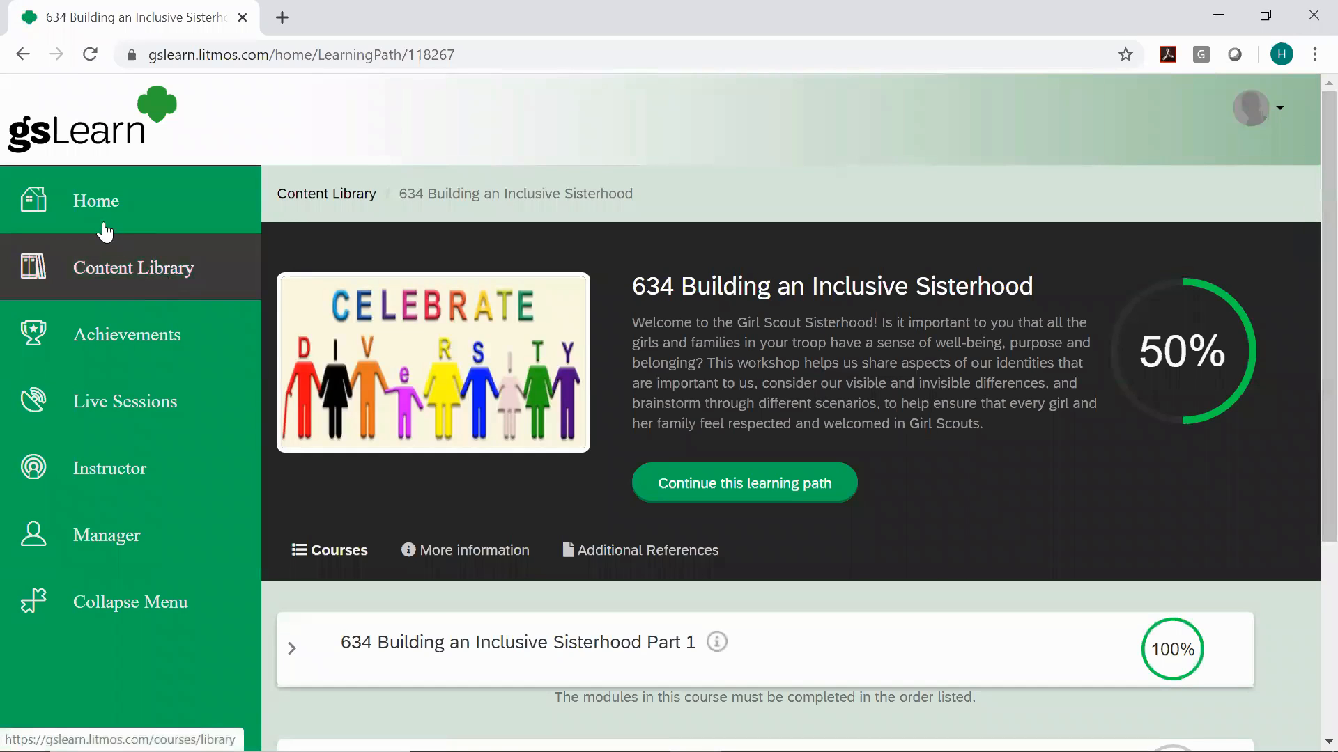
# Step: From Home, reopen the 634 Building an Inclusive Sisterhood path and its Part 2 session page
pyautogui.click(97, 200)
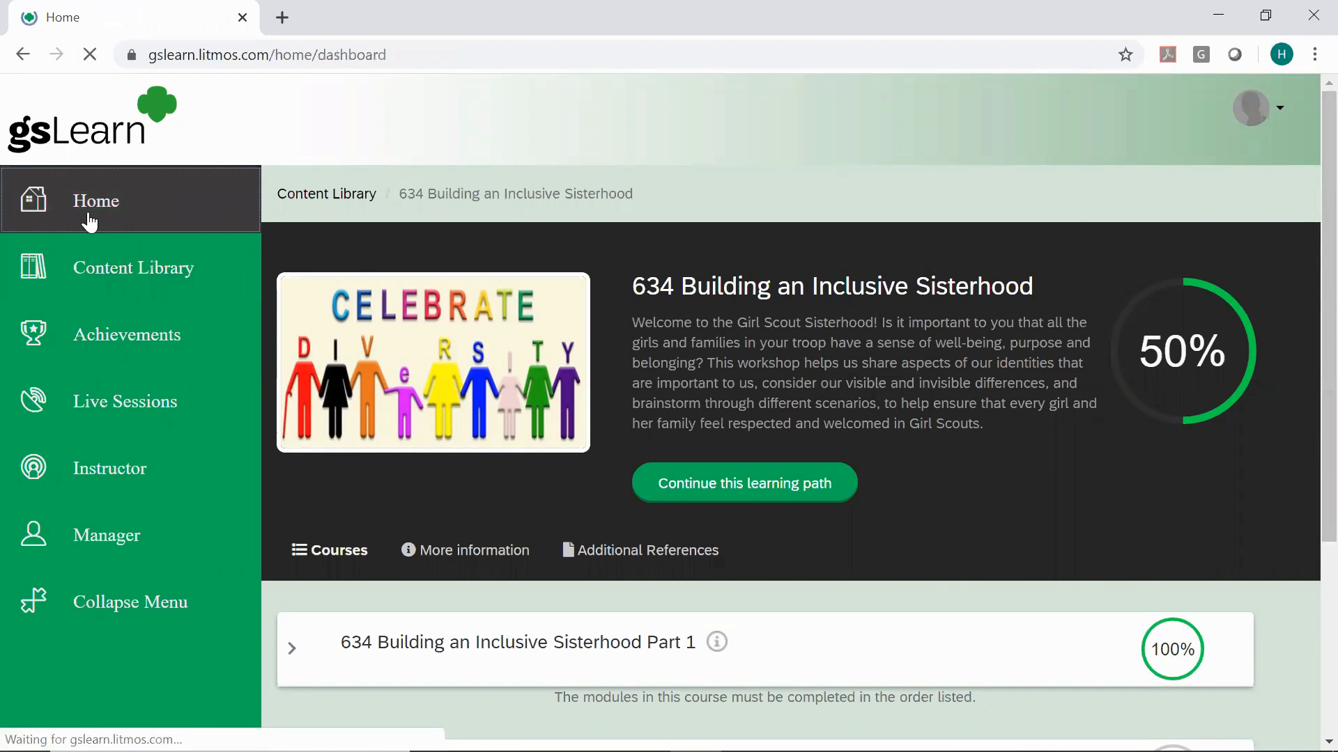
pyautogui.click(96, 201)
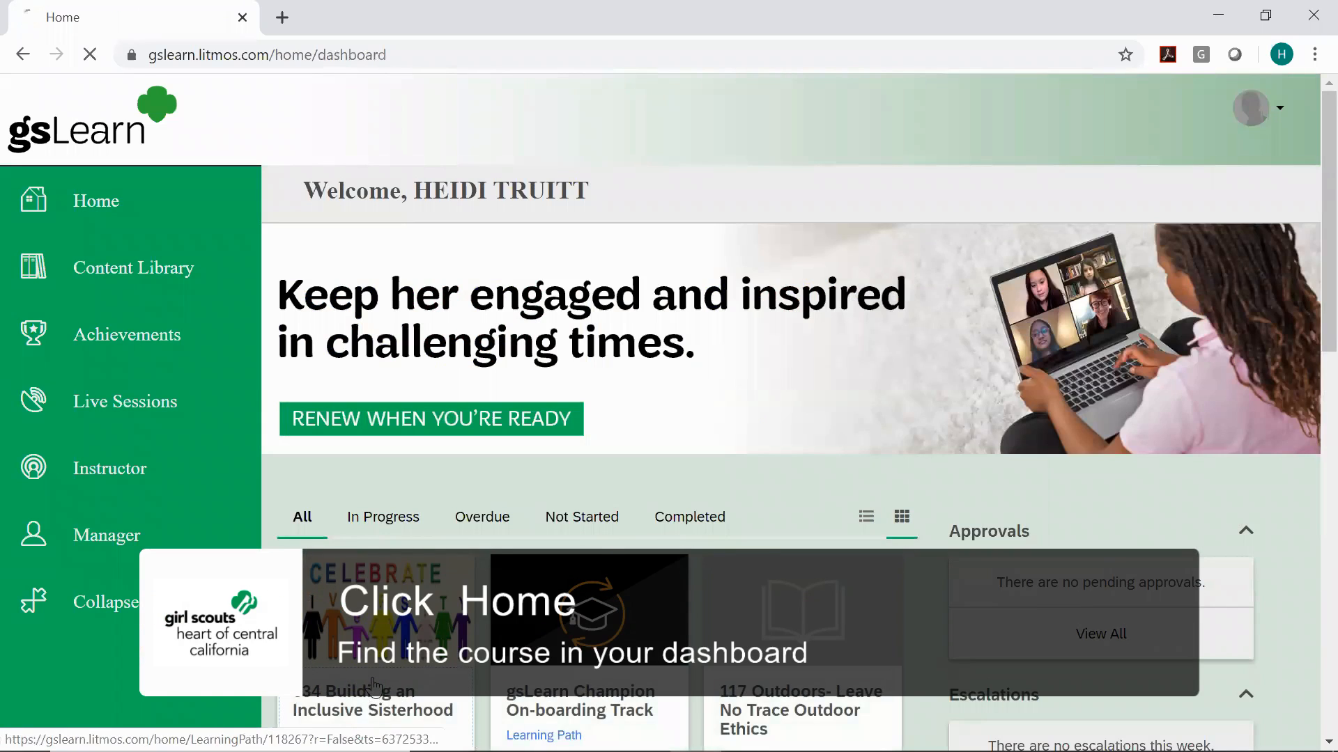
pyautogui.click(374, 700)
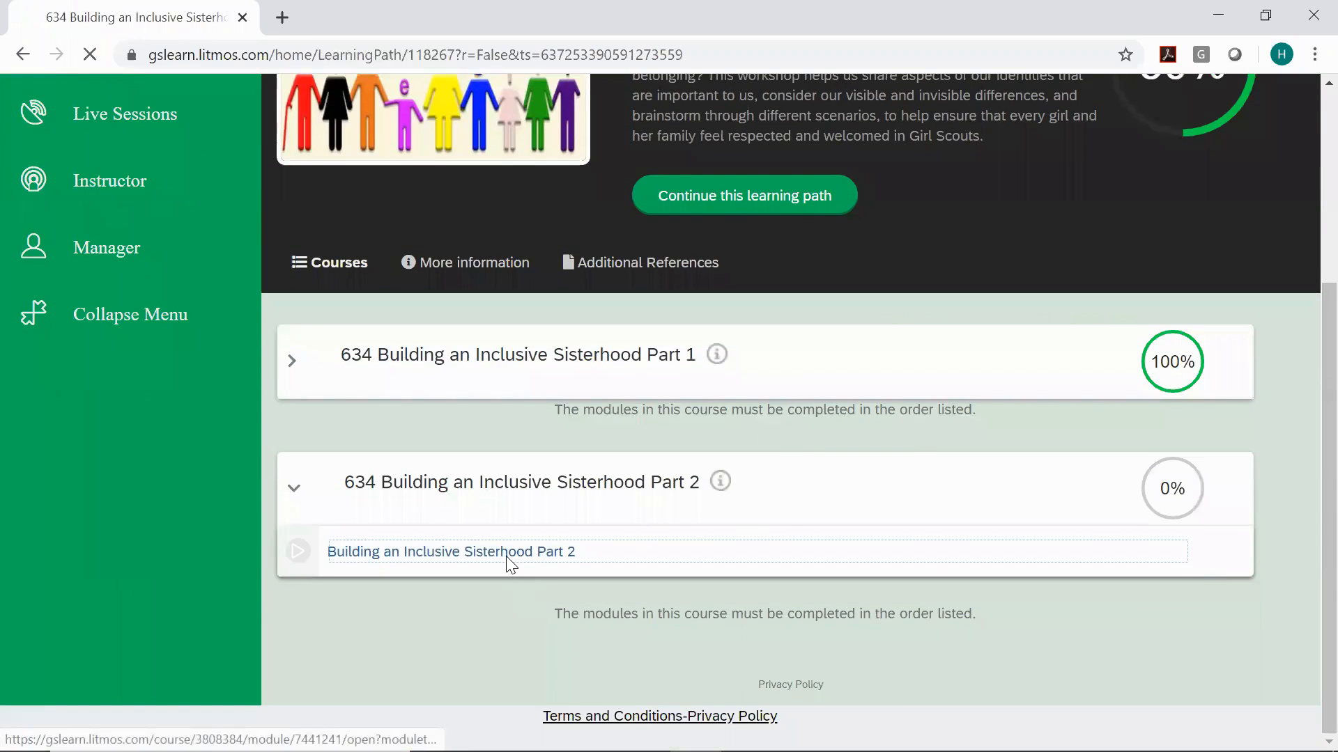
pyautogui.click(450, 552)
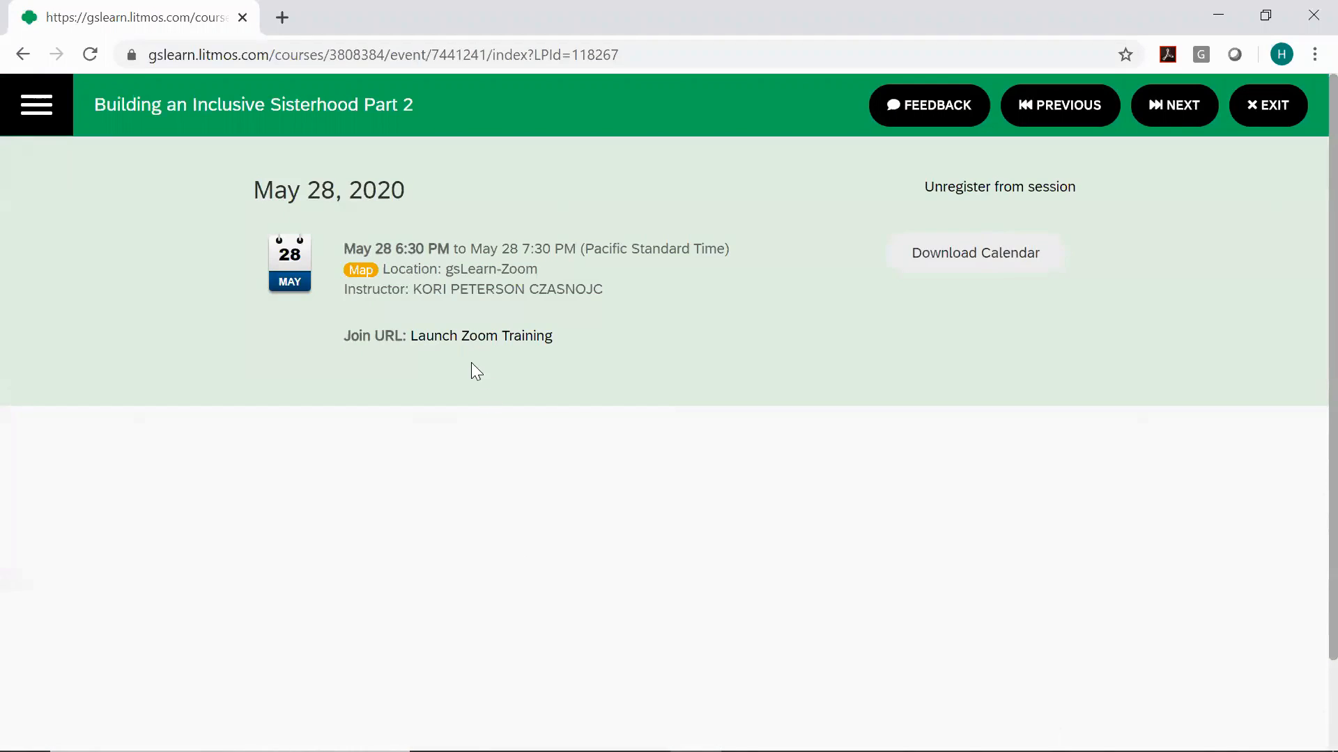
pyautogui.moveTo(480, 335)
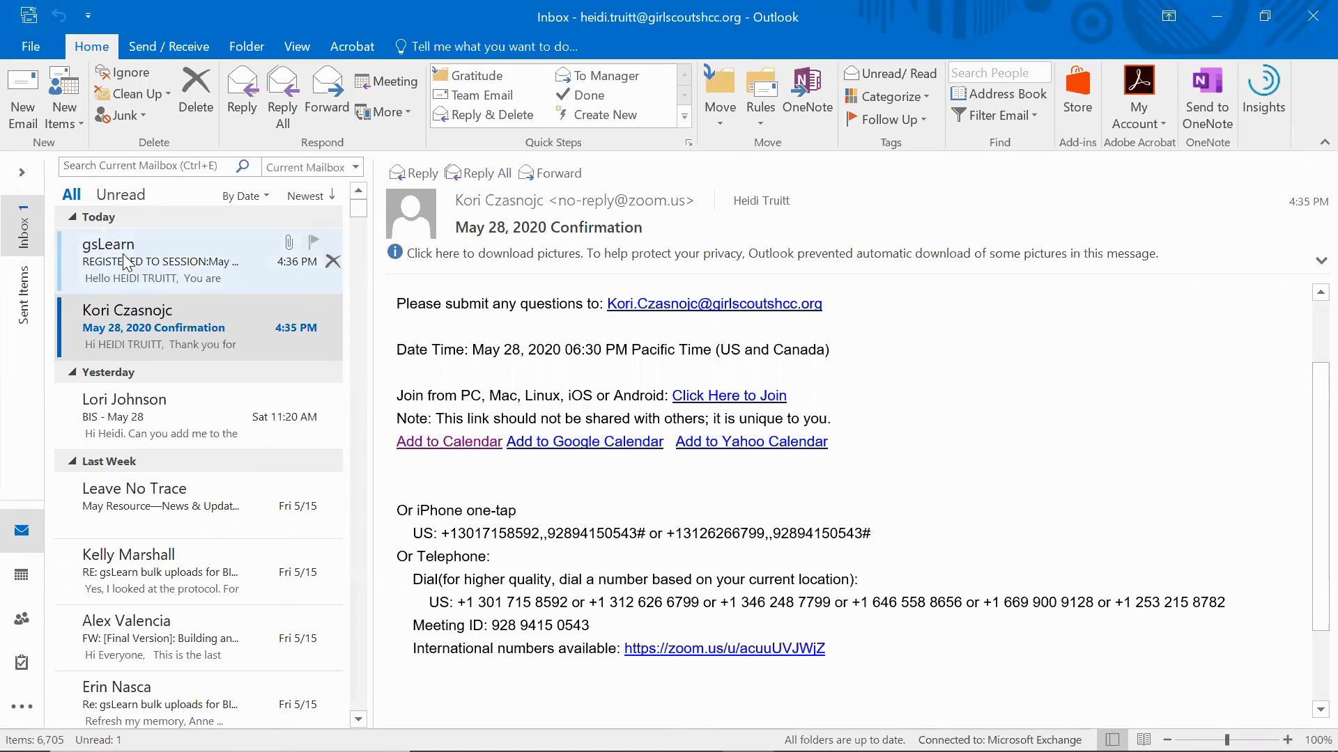
# Step: View the gsLearn 'REGISTERED TO SESSION: May 28, 2020' email with its Launch Zoom link in the Outlook inbox
pyautogui.click(170, 262)
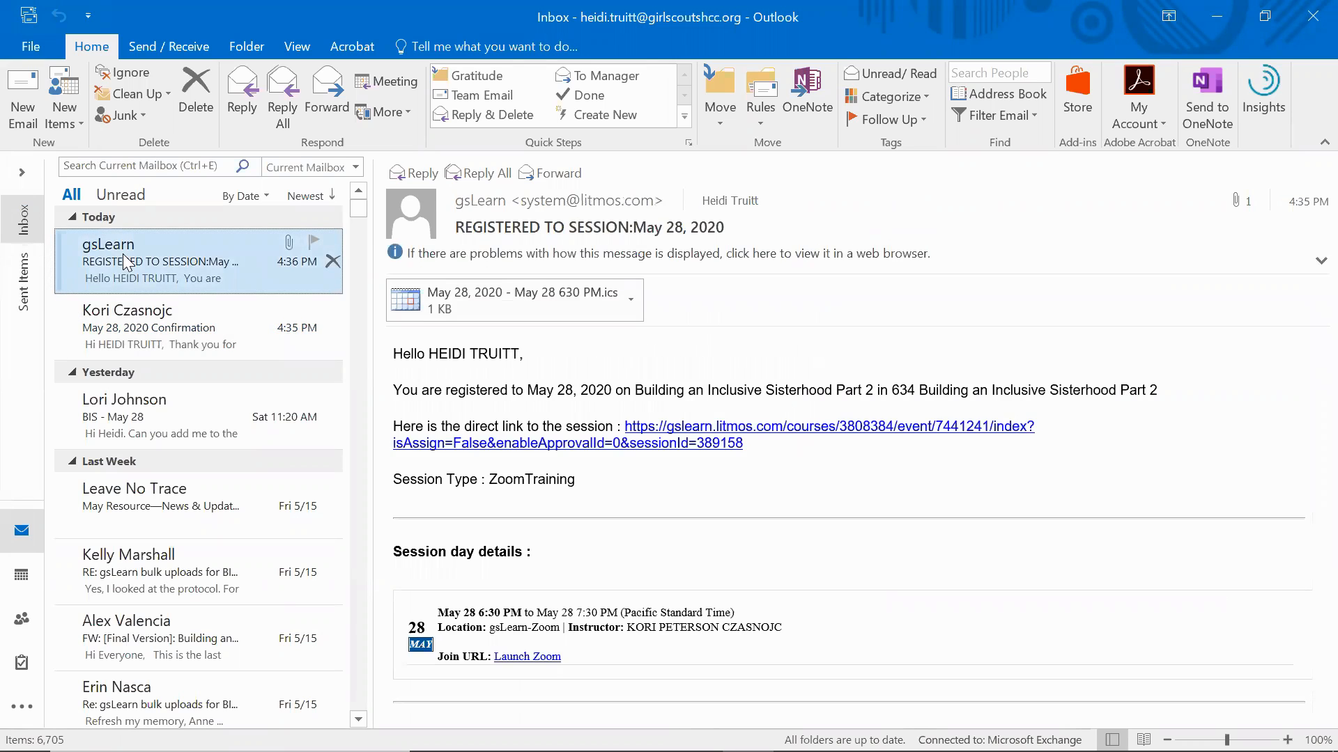
pyautogui.moveTo(567, 443)
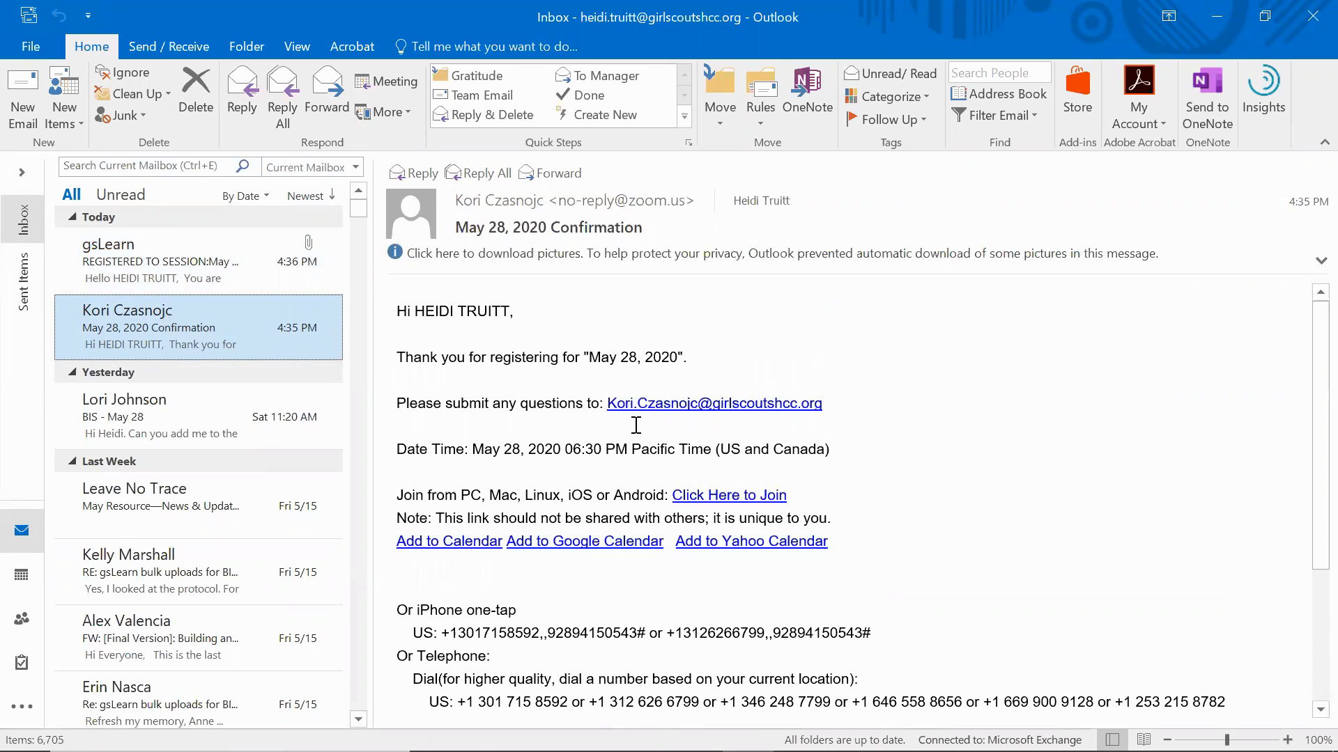
pyautogui.moveTo(416, 553)
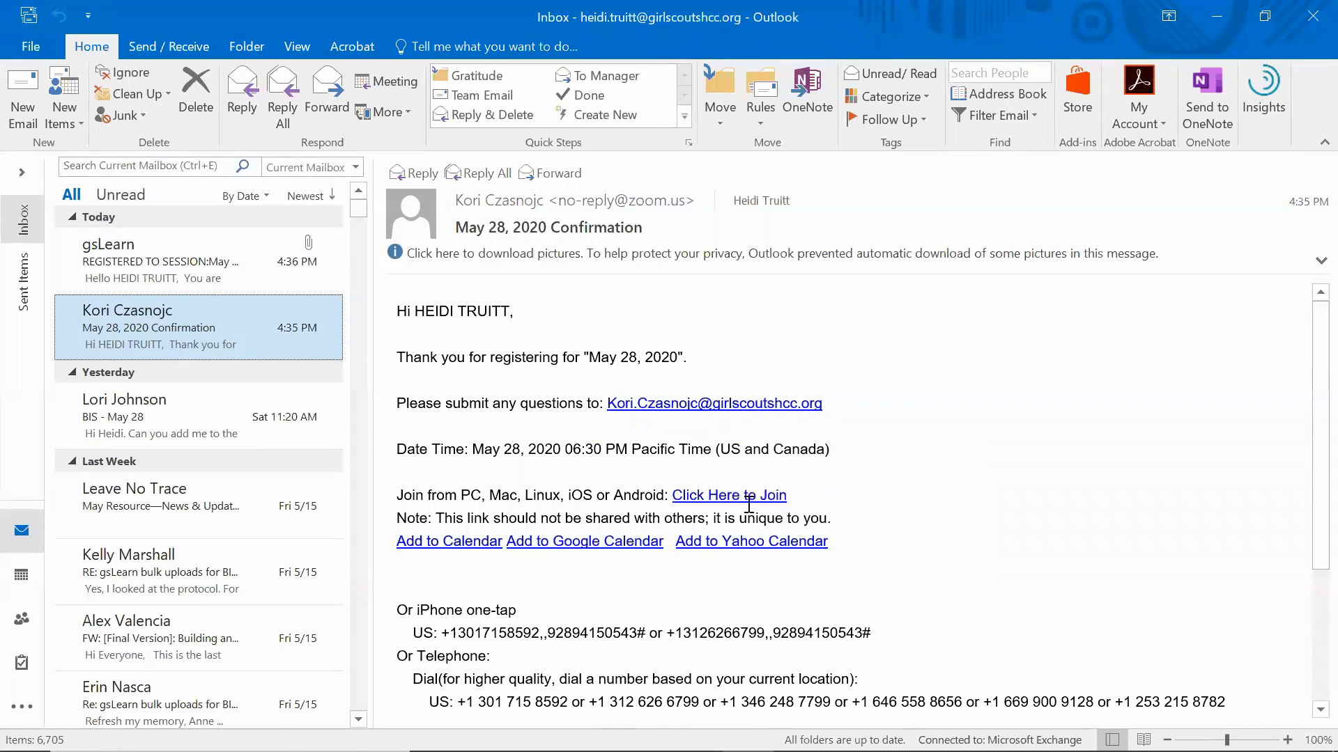
pyautogui.moveTo(729, 495)
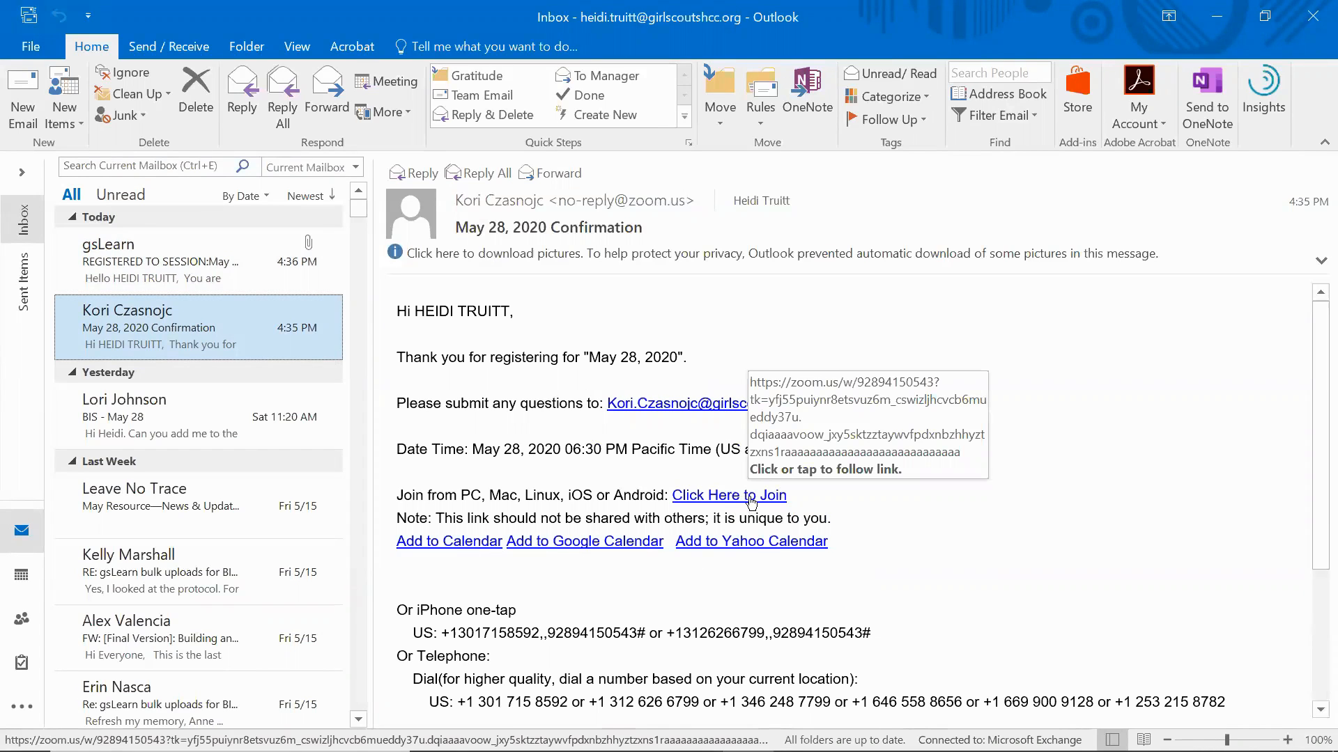